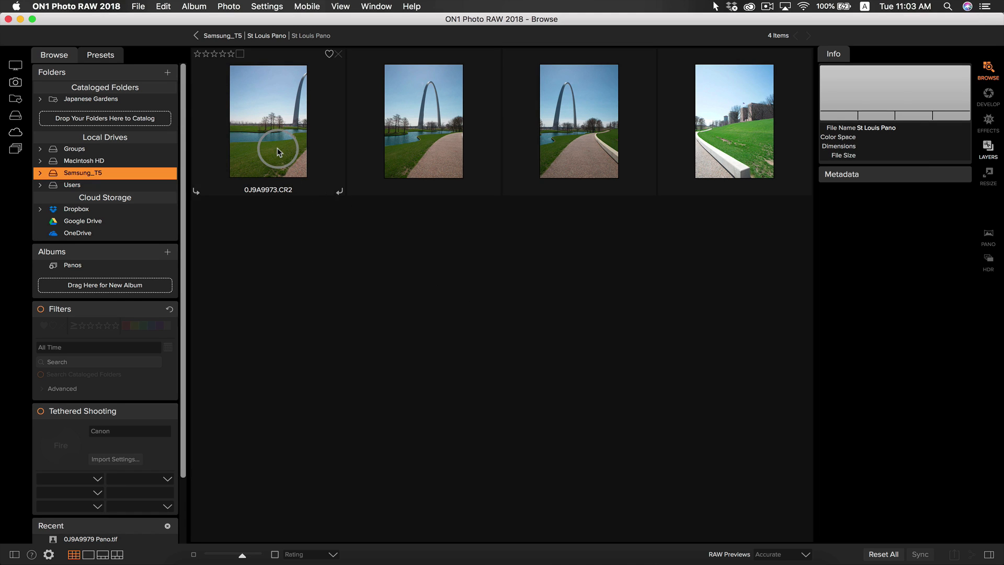
# Step: Preview the first arch shot 0J9A9973 large and return to photo 1 of 4
pyautogui.doubleClick(269, 122)
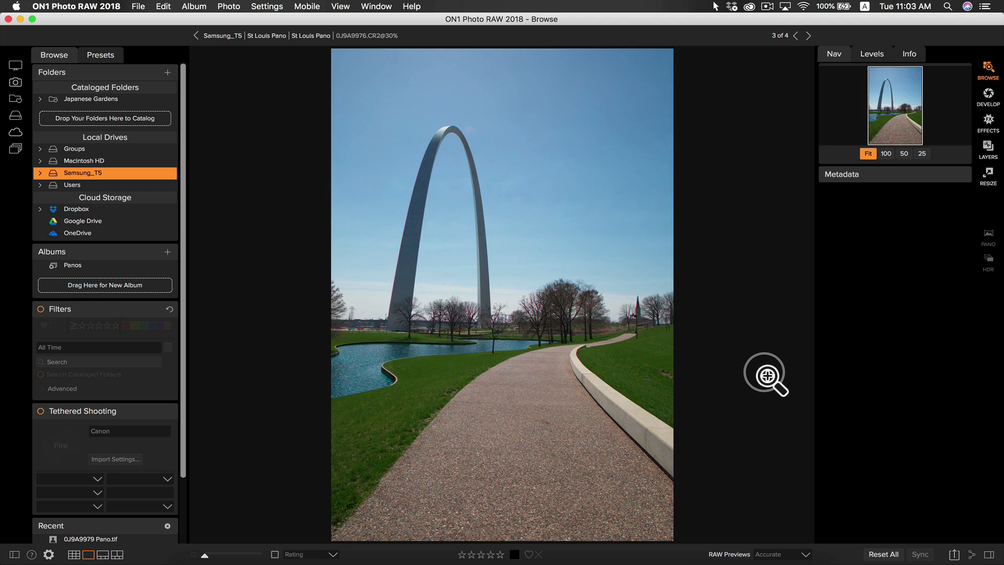
pyautogui.click(798, 35)
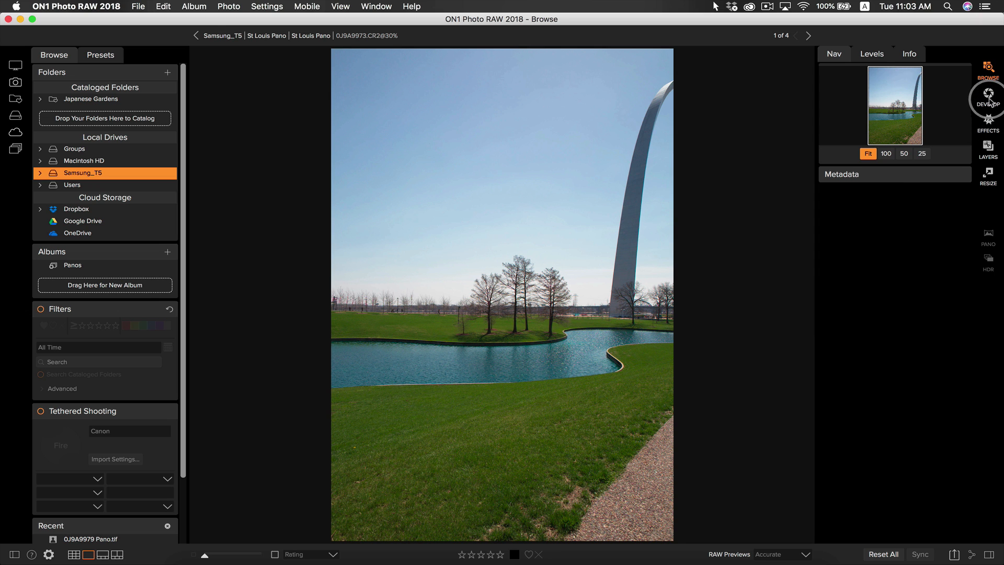
# Step: Bring 0J9A9973 into Develop with all tone settings still at zero
pyautogui.click(986, 103)
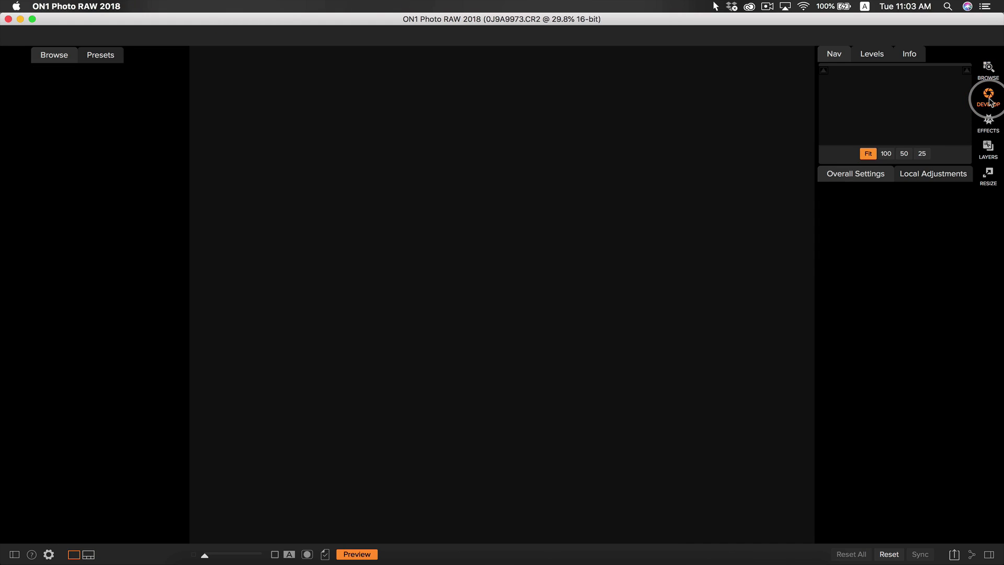
pyautogui.click(988, 101)
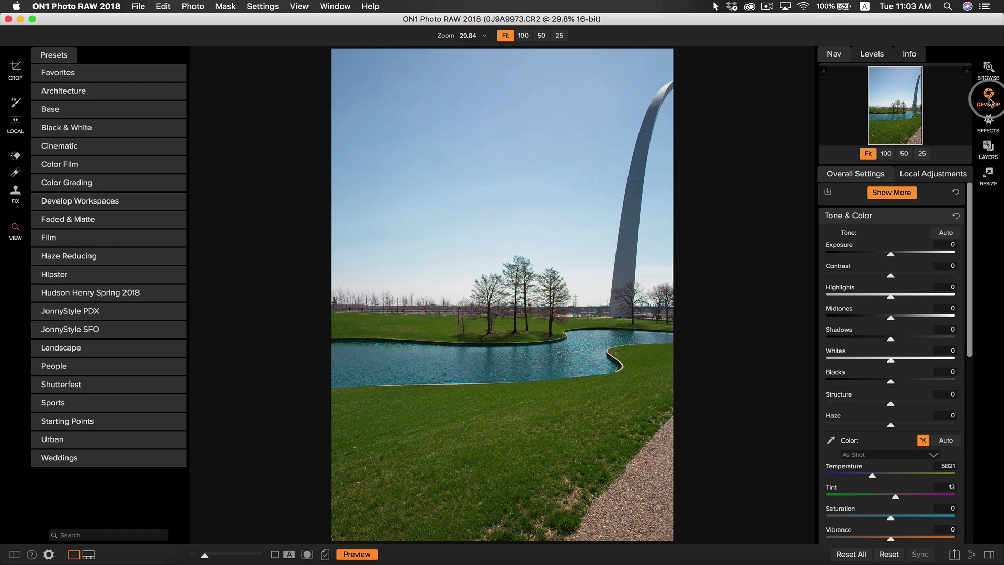
pyautogui.moveTo(988, 100)
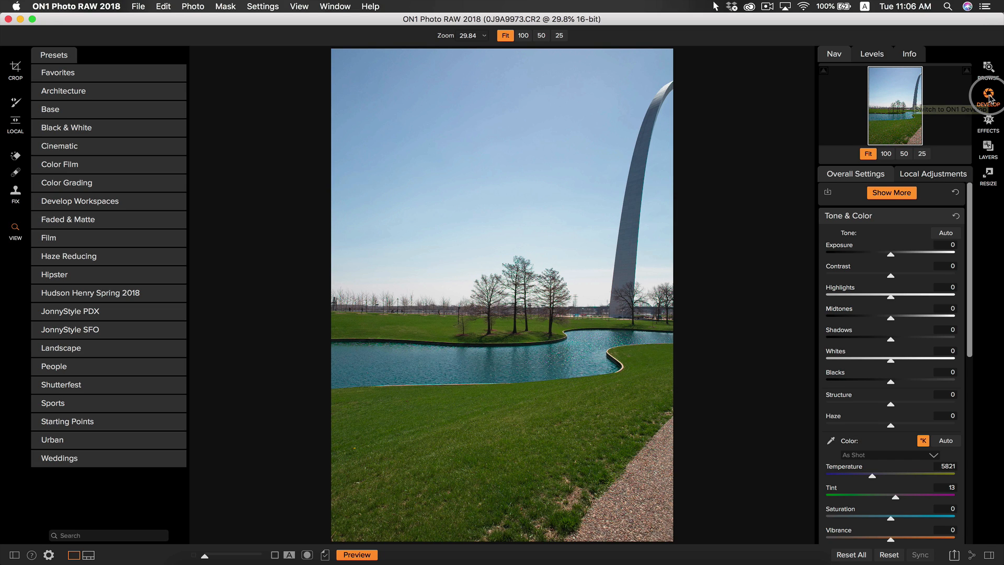
pyautogui.moveTo(988, 96)
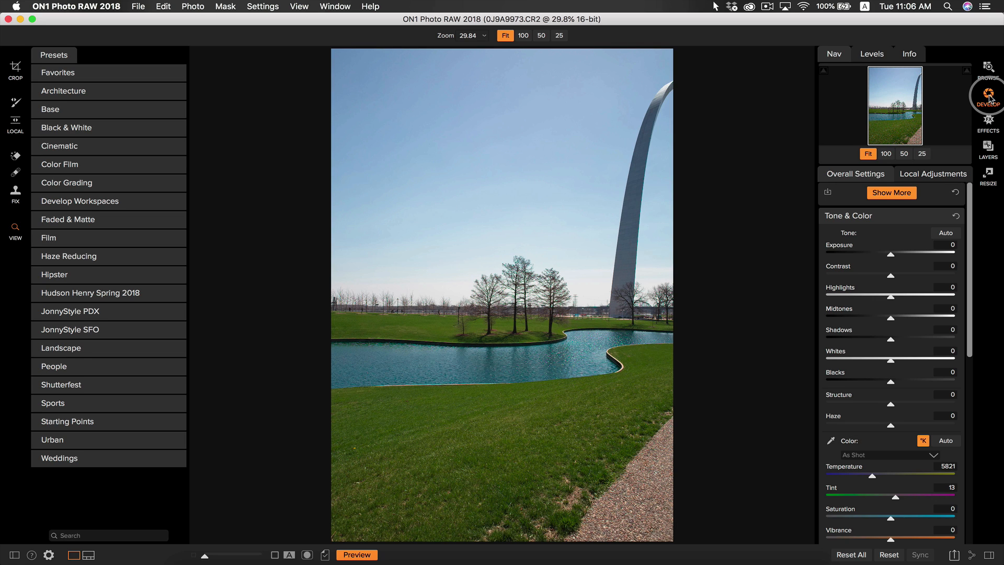
pyautogui.moveTo(900, 247)
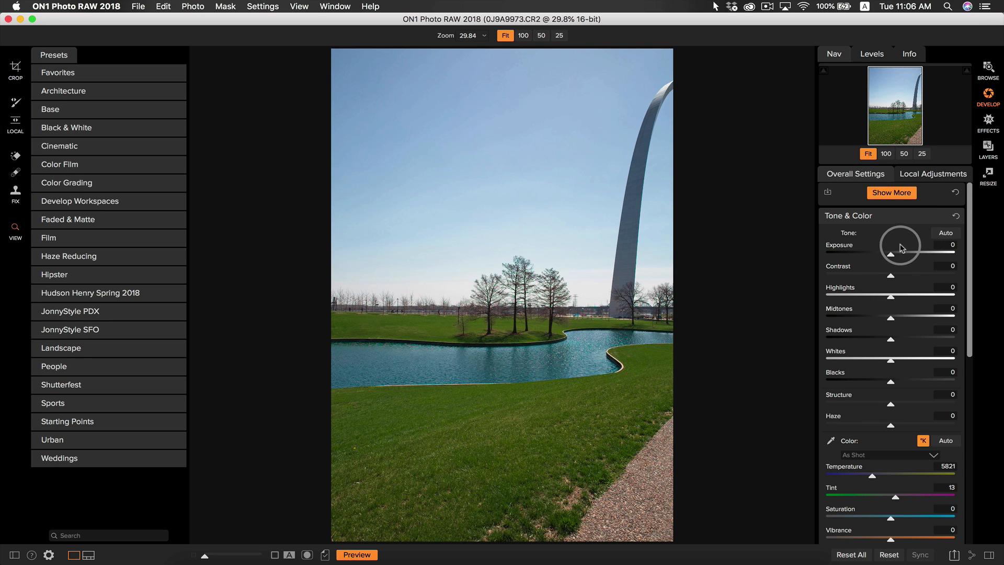
pyautogui.moveTo(900, 245)
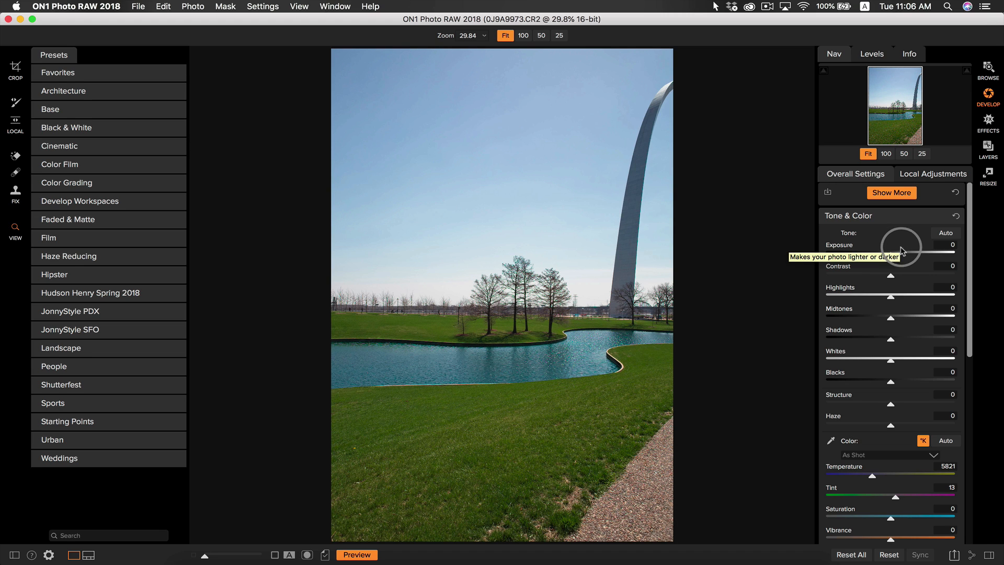
# Step: Set exposure −0.3, contrast 11, midtones 10, shadows 10, blacks −45 and temperature 6113
pyautogui.moveTo(903, 252); pyautogui.dragTo(887, 256)
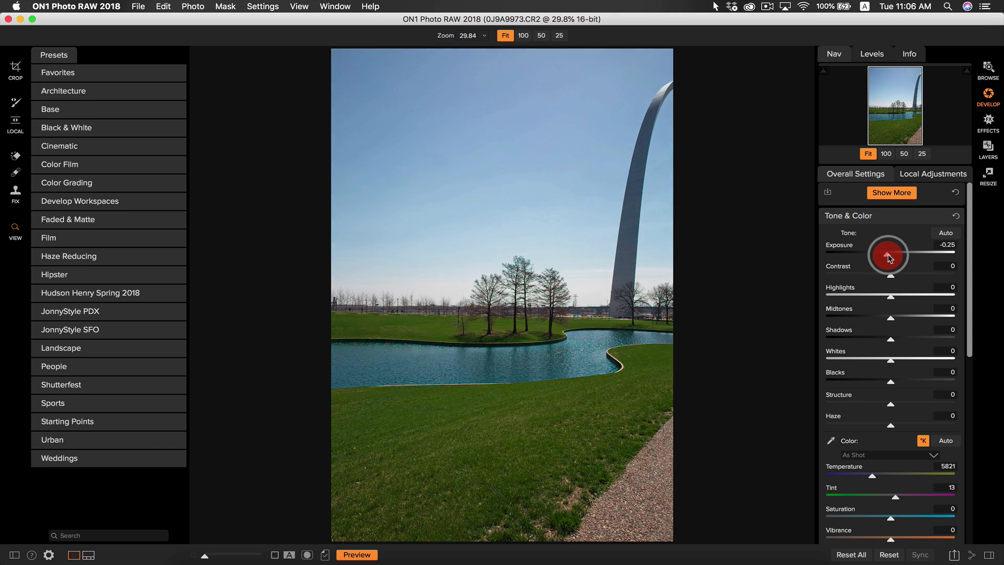
pyautogui.moveTo(887, 255); pyautogui.dragTo(890, 278)
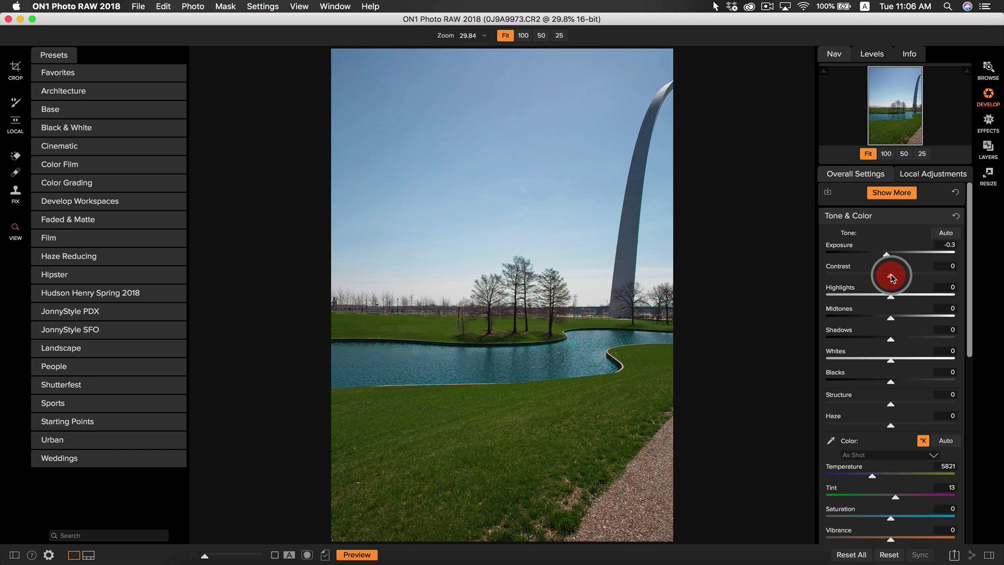
pyautogui.moveTo(887, 276); pyautogui.dragTo(899, 277)
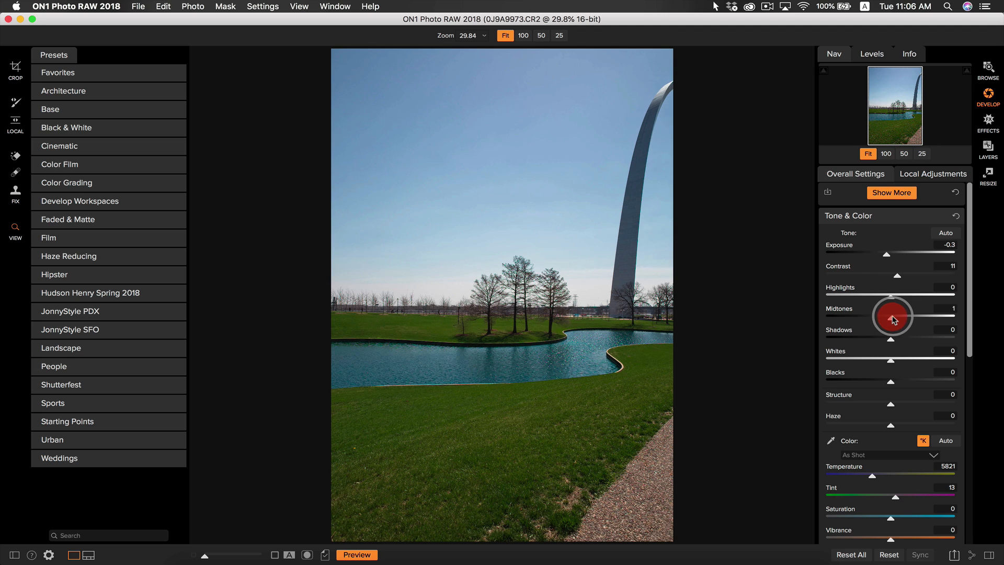
pyautogui.moveTo(893, 315); pyautogui.dragTo(896, 330)
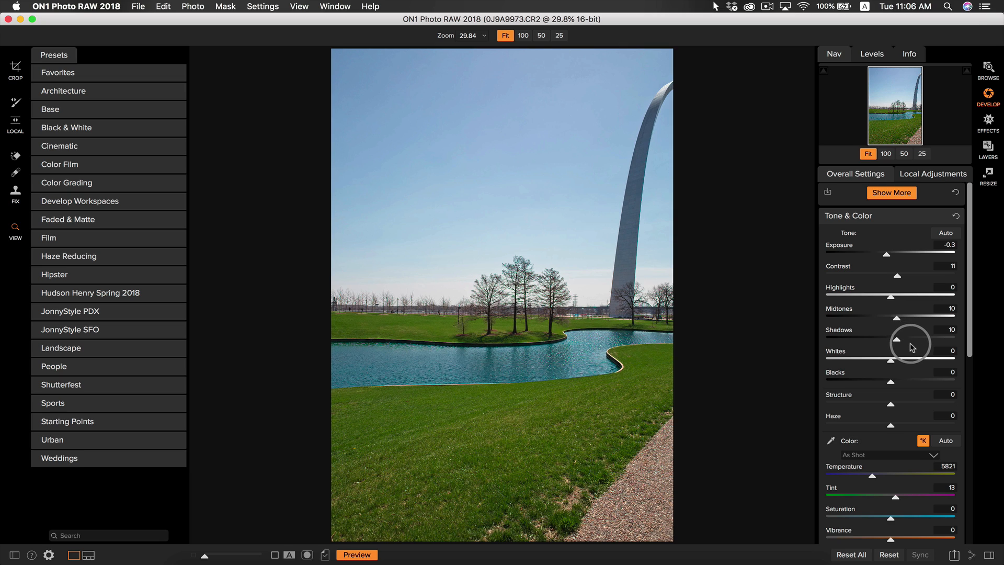
pyautogui.moveTo(912, 346)
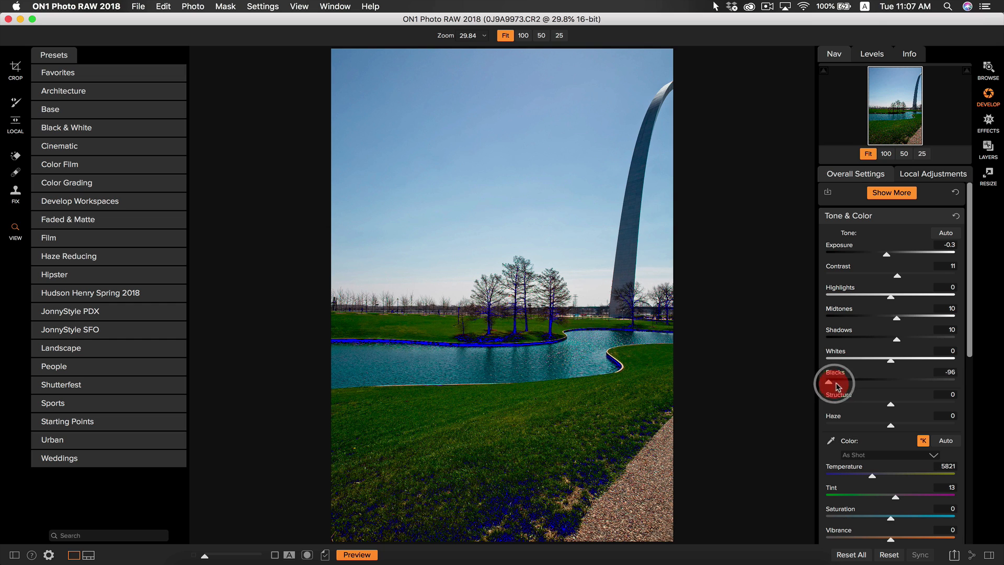
pyautogui.moveTo(835, 384); pyautogui.dragTo(851, 384)
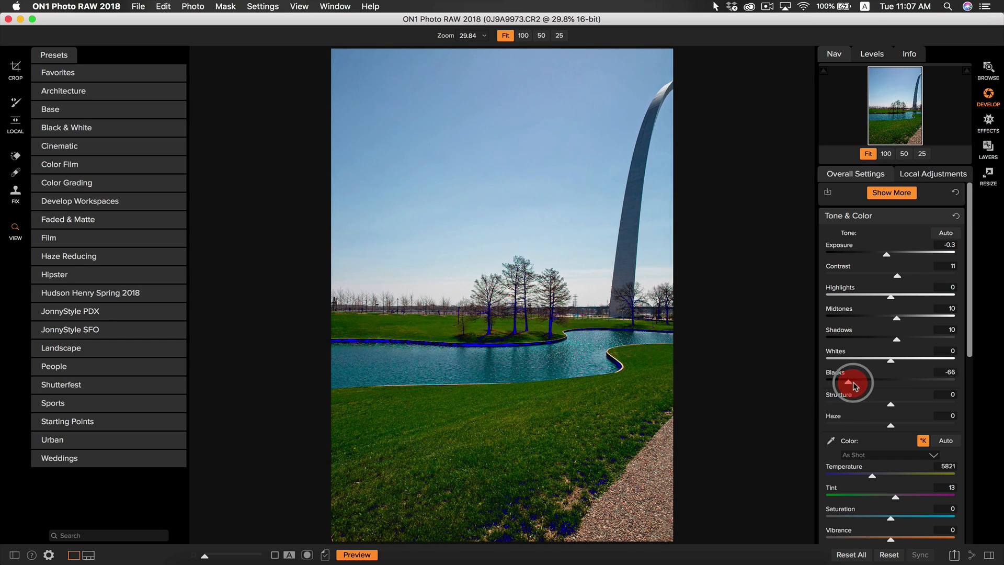
pyautogui.moveTo(854, 383); pyautogui.dragTo(864, 384)
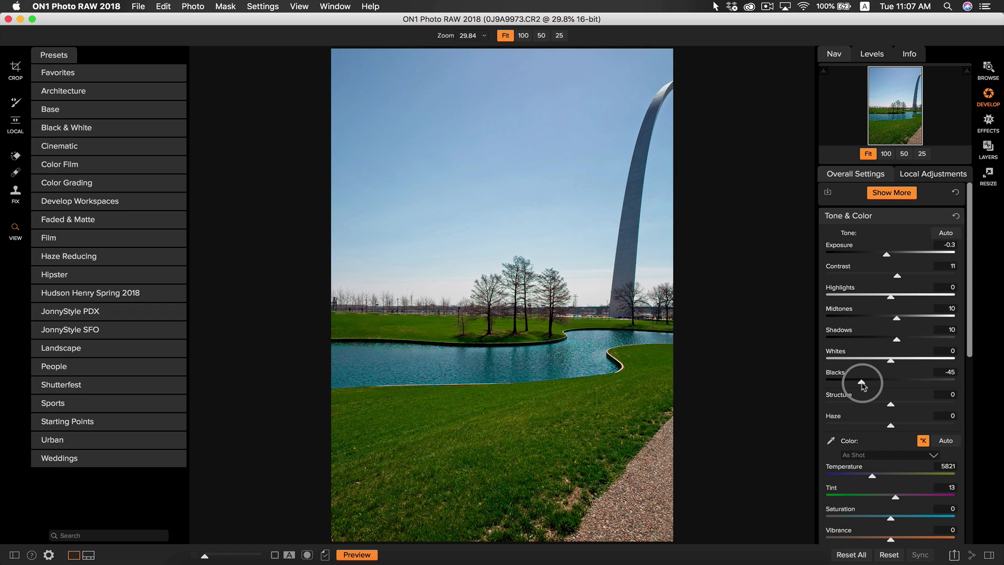
pyautogui.moveTo(860, 384)
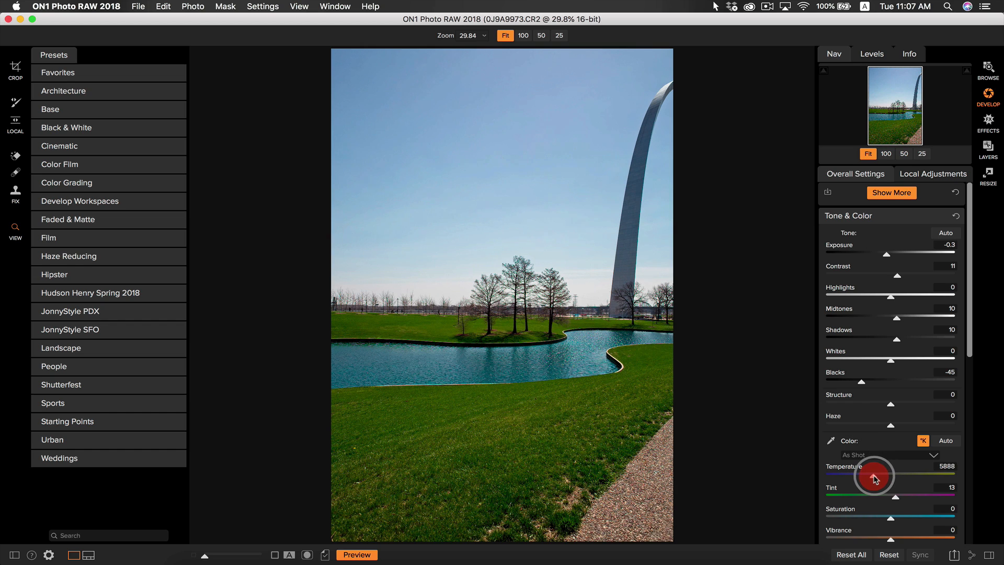
pyautogui.moveTo(868, 477); pyautogui.dragTo(881, 477)
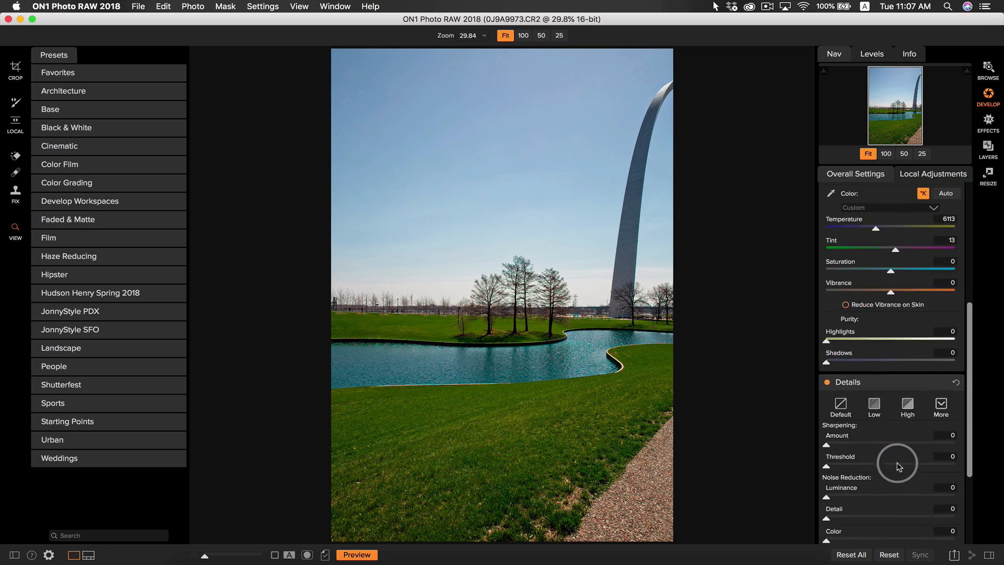
# Step: Scroll down through the Details and Lens Correction panels
pyautogui.scroll(-3)
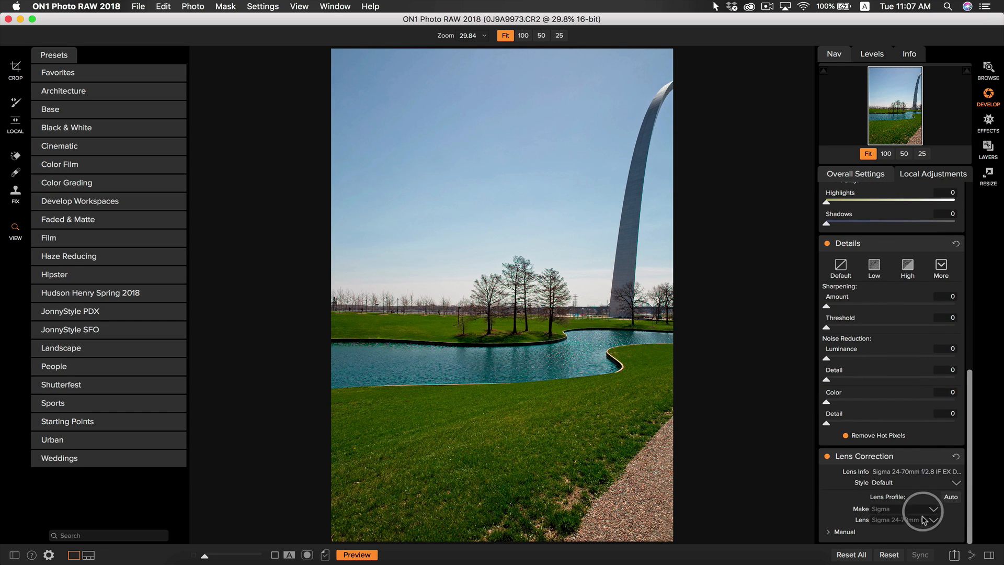
pyautogui.moveTo(921, 497)
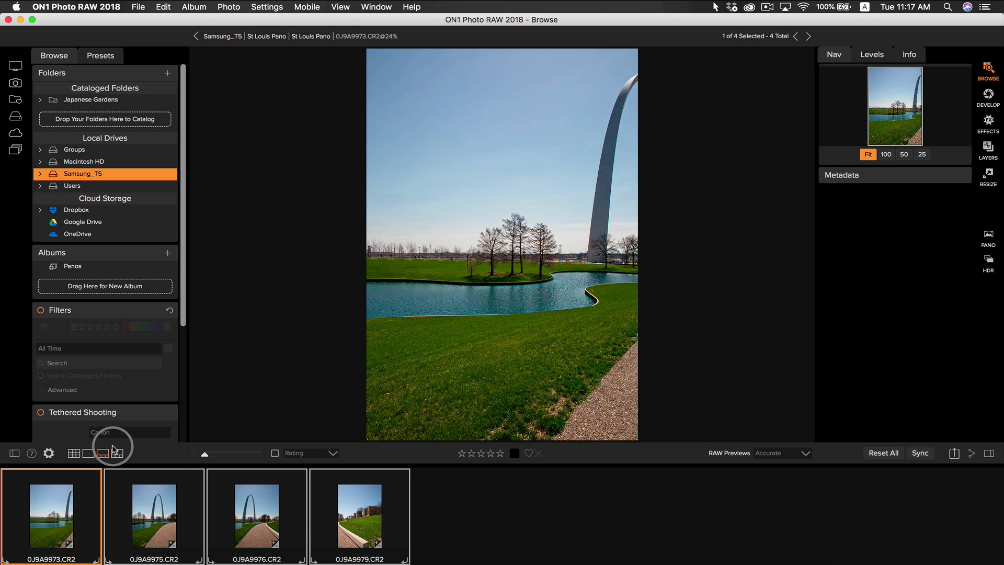
# Step: Compare all four shots side by side, then develop the building-side shot 0J9A9979
pyautogui.click(117, 453)
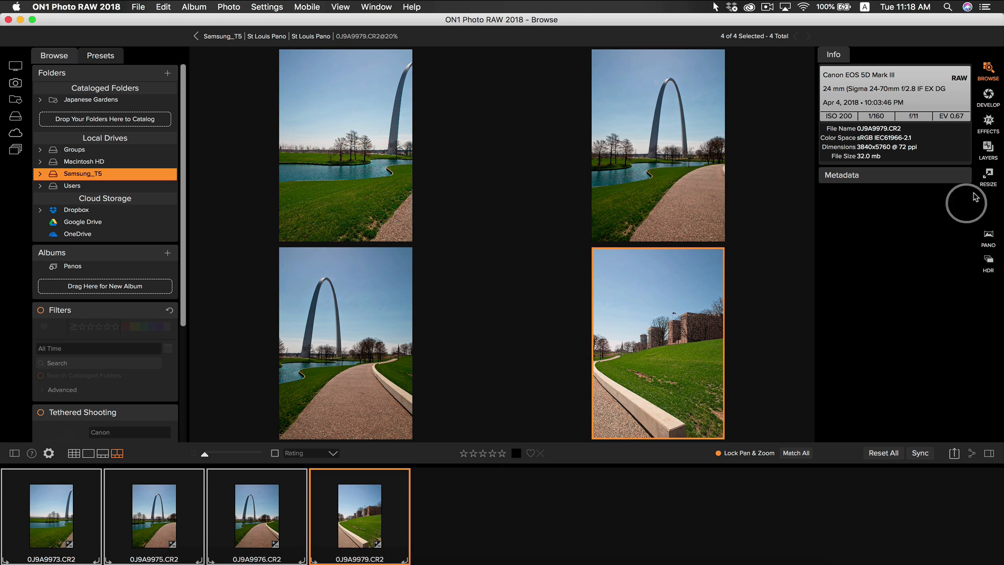
pyautogui.click(988, 96)
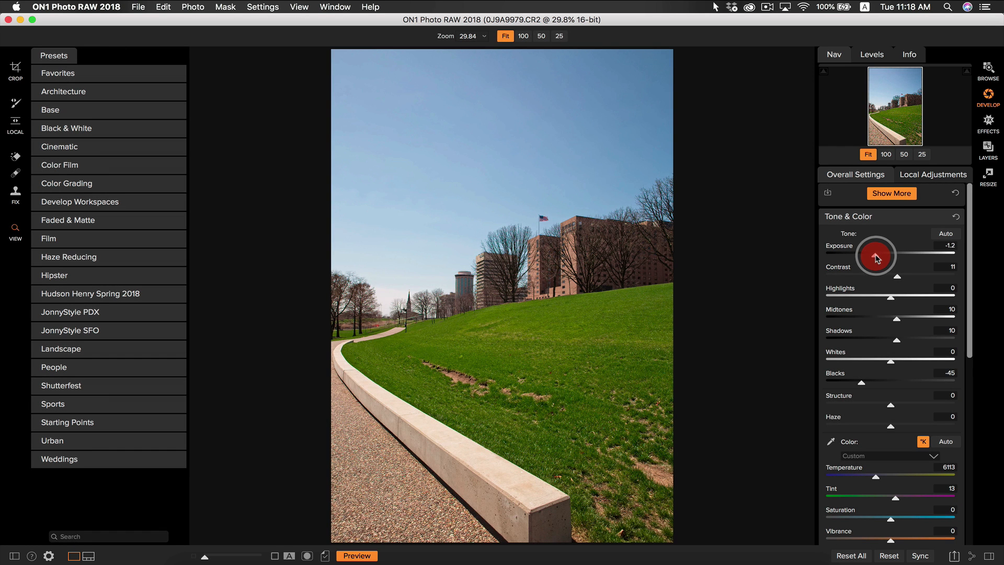
# Step: Darken the building-side shot's exposure to −1.75
pyautogui.moveTo(876, 256); pyautogui.dragTo(868, 256)
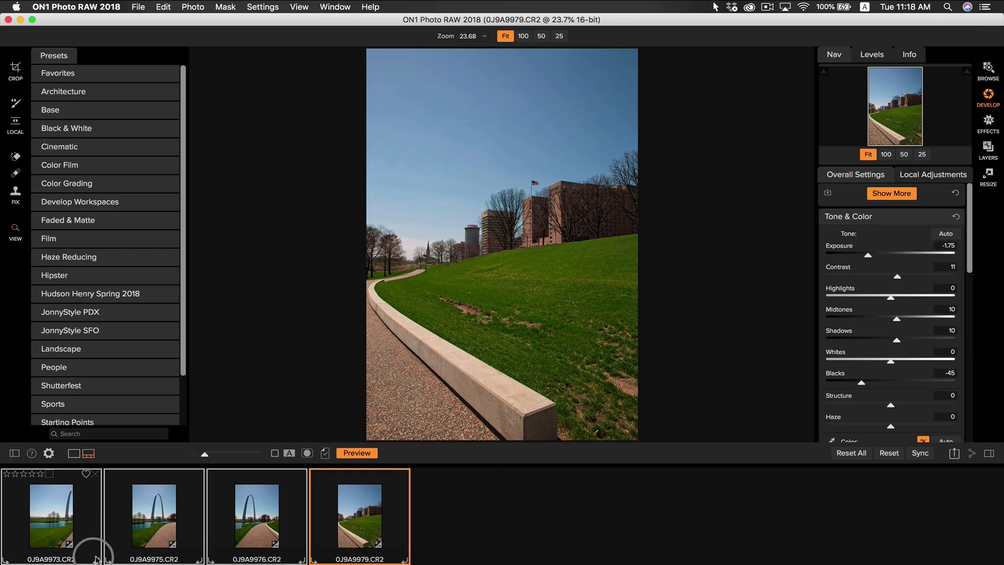
pyautogui.moveTo(473, 518)
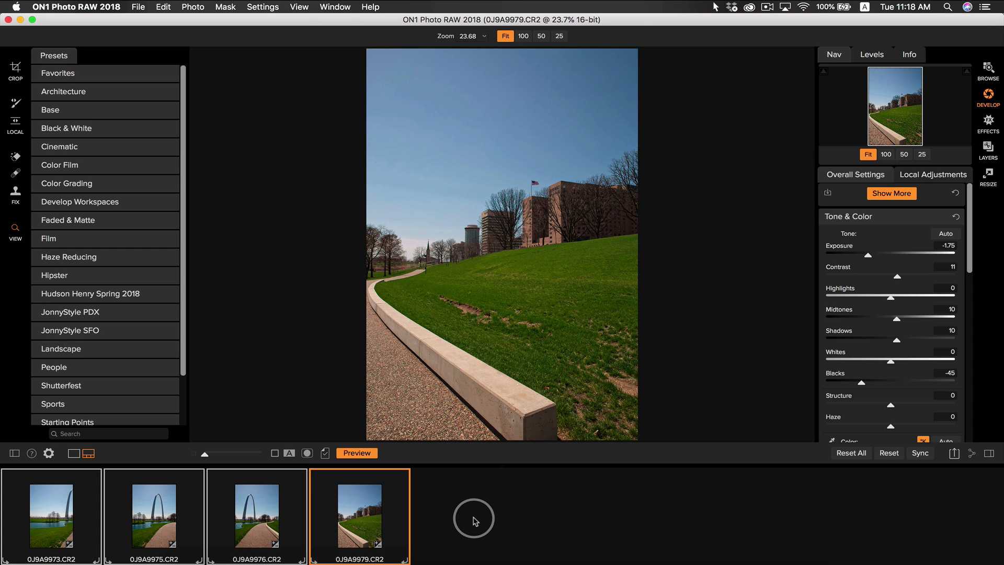
# Step: Return to Browse and start the Create Panorama merge of the four shots
pyautogui.click(988, 72)
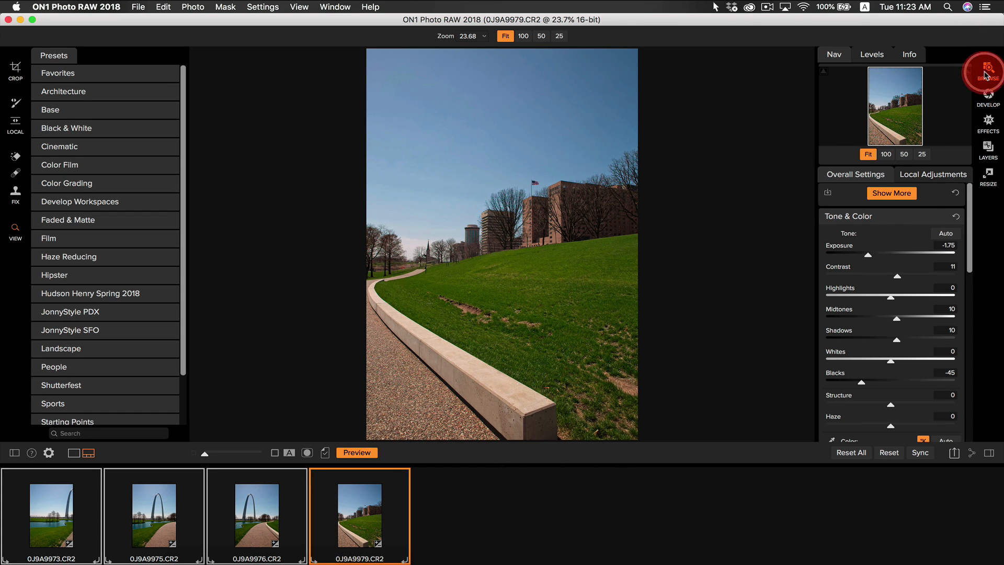
pyautogui.click(989, 73)
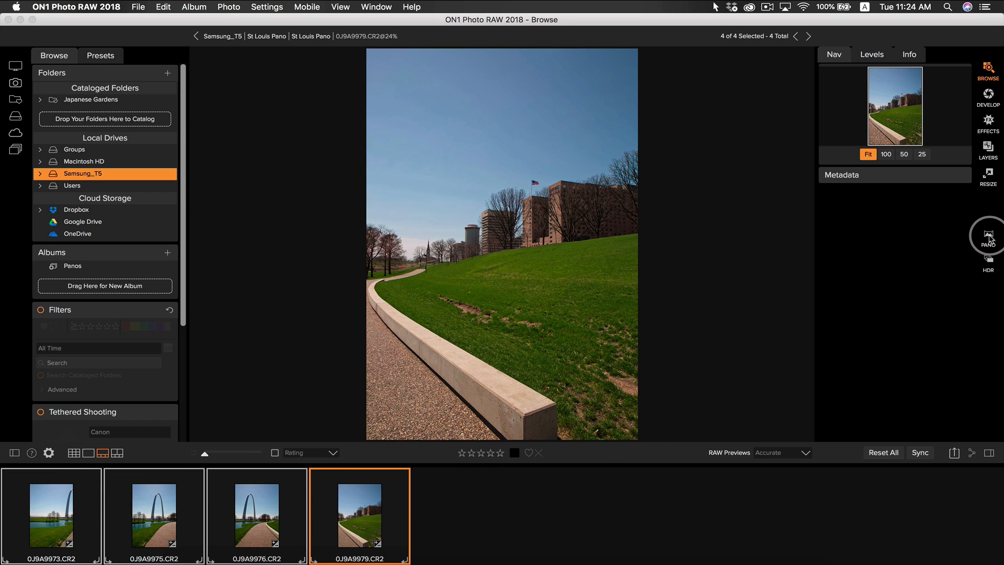
pyautogui.click(989, 236)
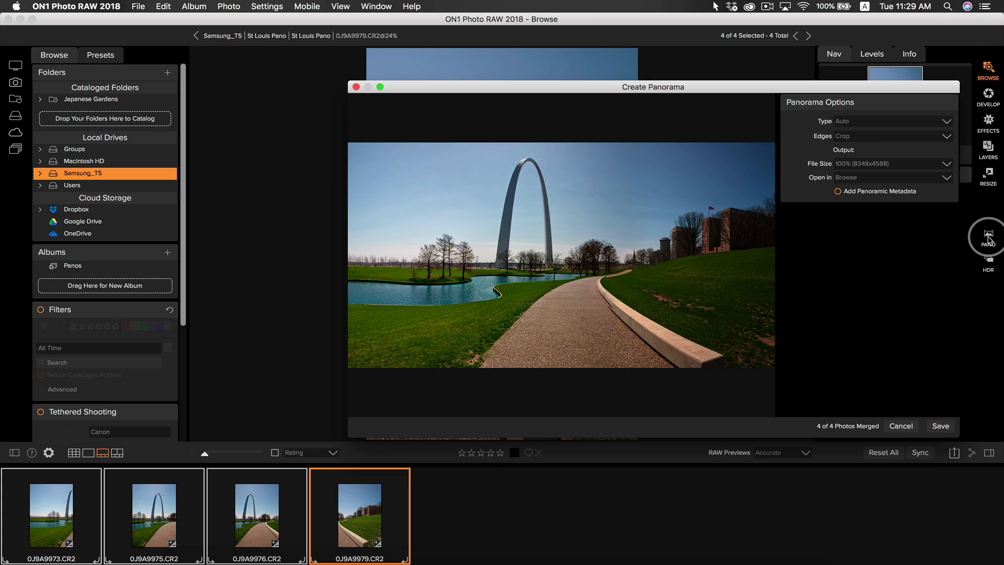
pyautogui.click(887, 122)
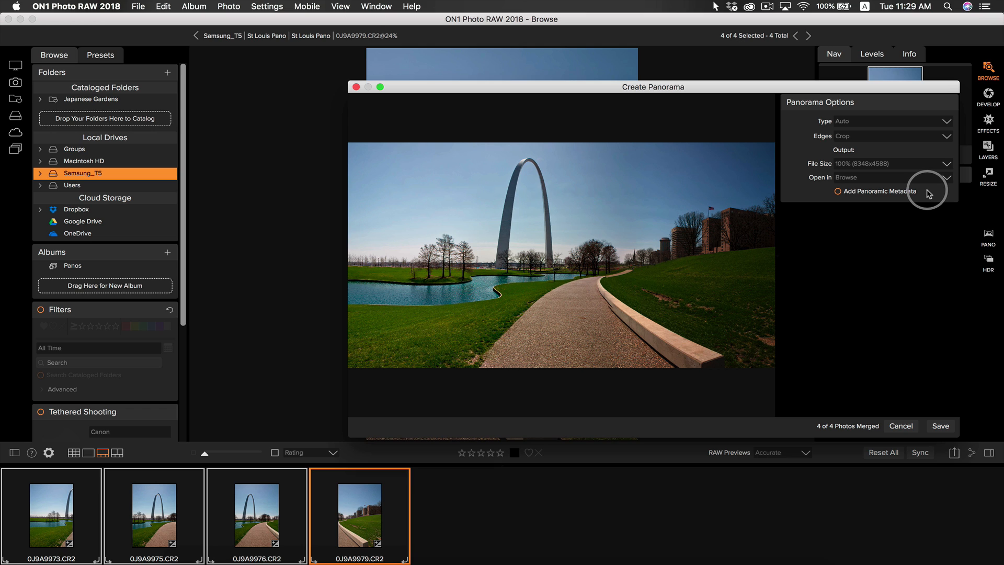
# Step: Set the panorama to open in Develop and save the merge
pyautogui.click(945, 178)
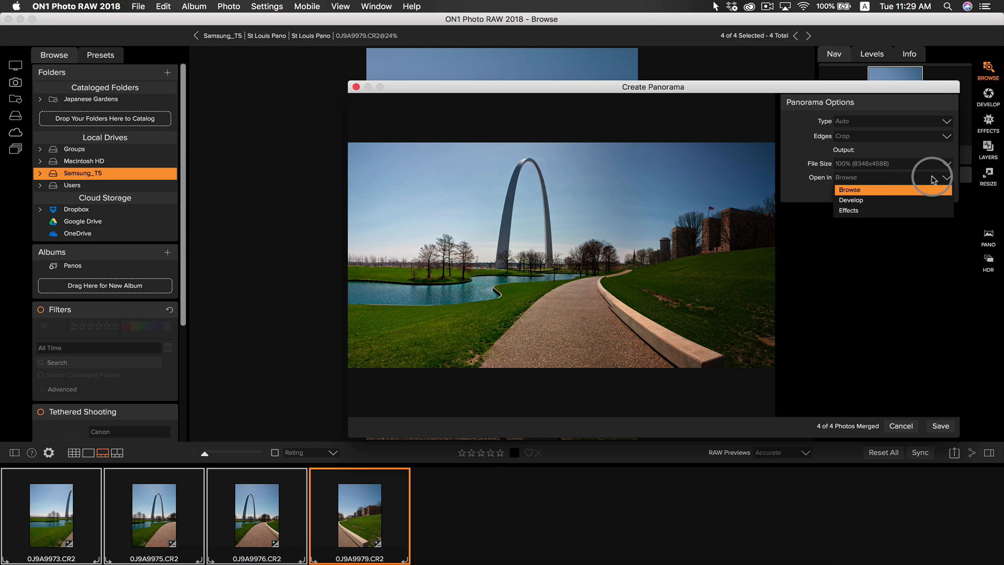
pyautogui.click(852, 200)
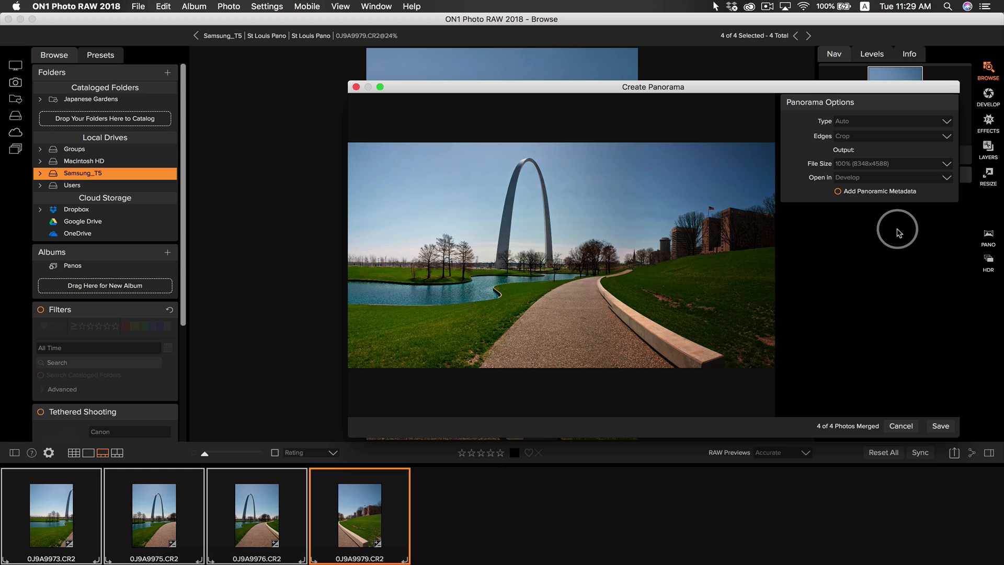
pyautogui.moveTo(942, 417)
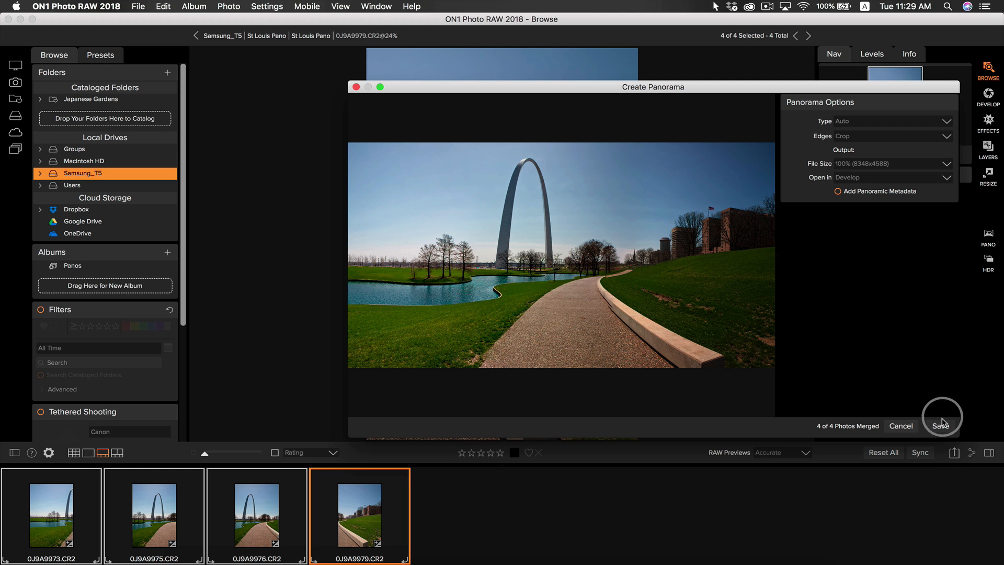
pyautogui.click(940, 425)
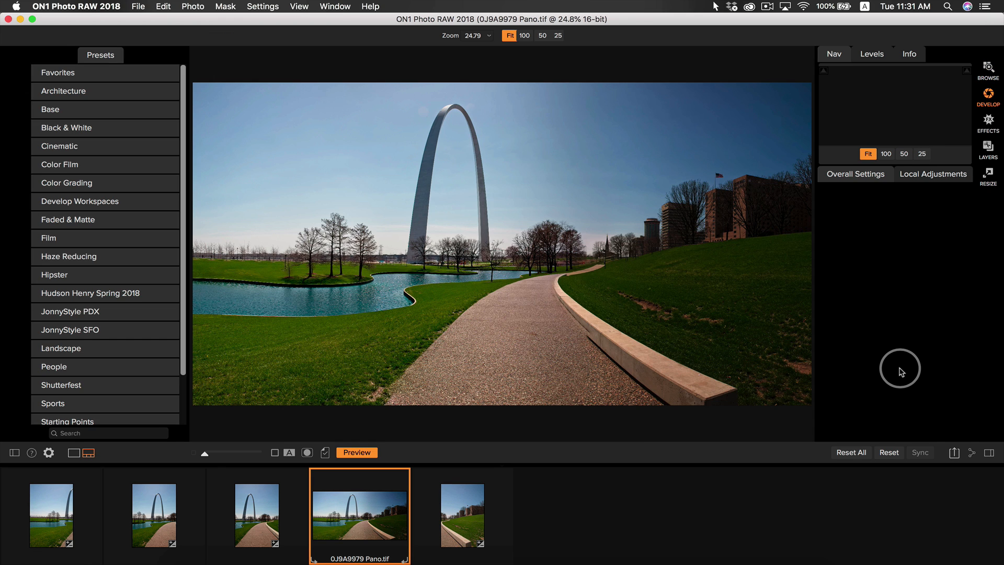
# Step: Show the stitched panorama's Overall Settings with Tone & Color at zero
pyautogui.click(988, 99)
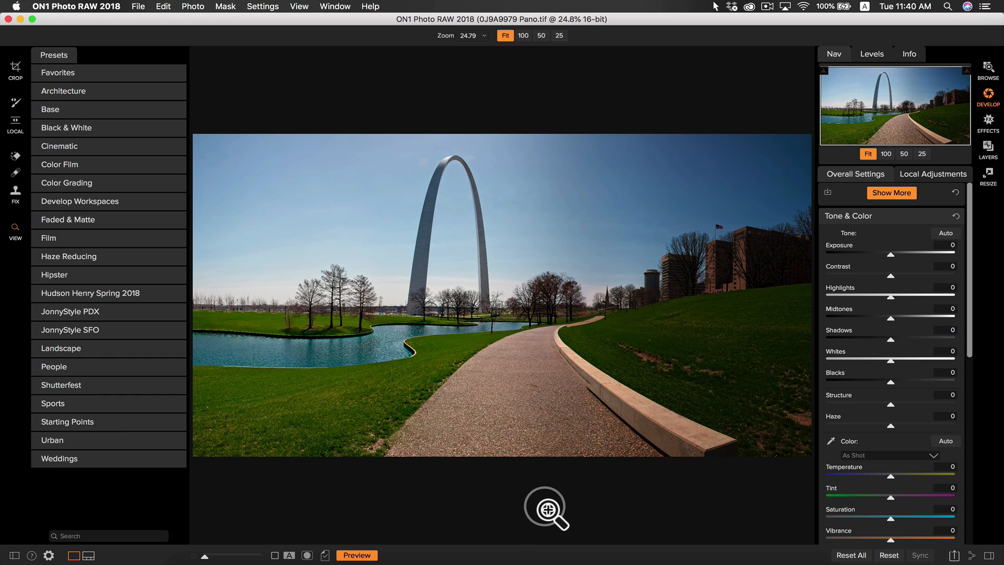
pyautogui.moveTo(794, 384)
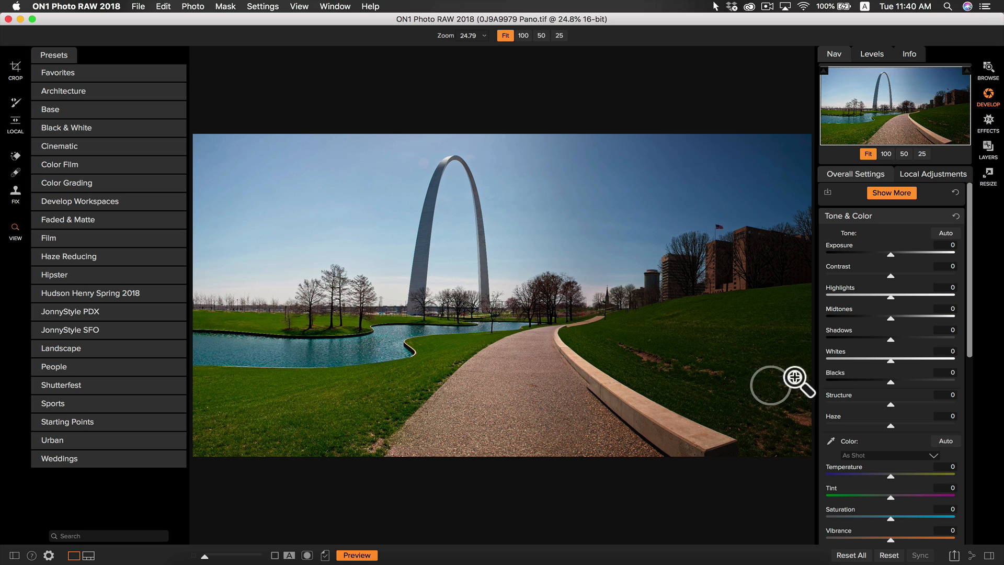
# Step: Set exposure 0.45, contrast 15, highlights −14, midtones 12, shadows 9 and blacks −15
pyautogui.moveTo(908, 255); pyautogui.dragTo(895, 256)
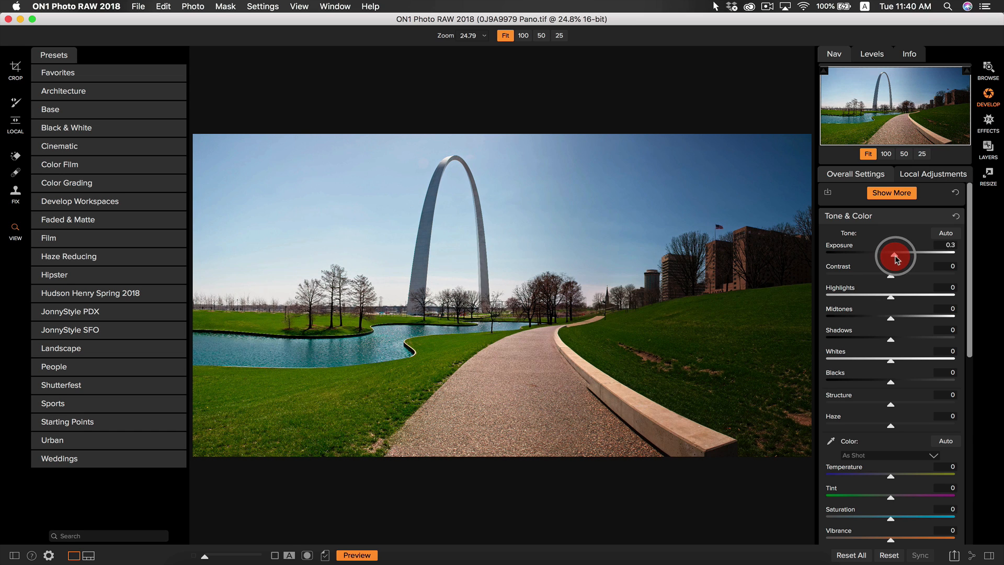
pyautogui.moveTo(896, 256); pyautogui.dragTo(896, 274)
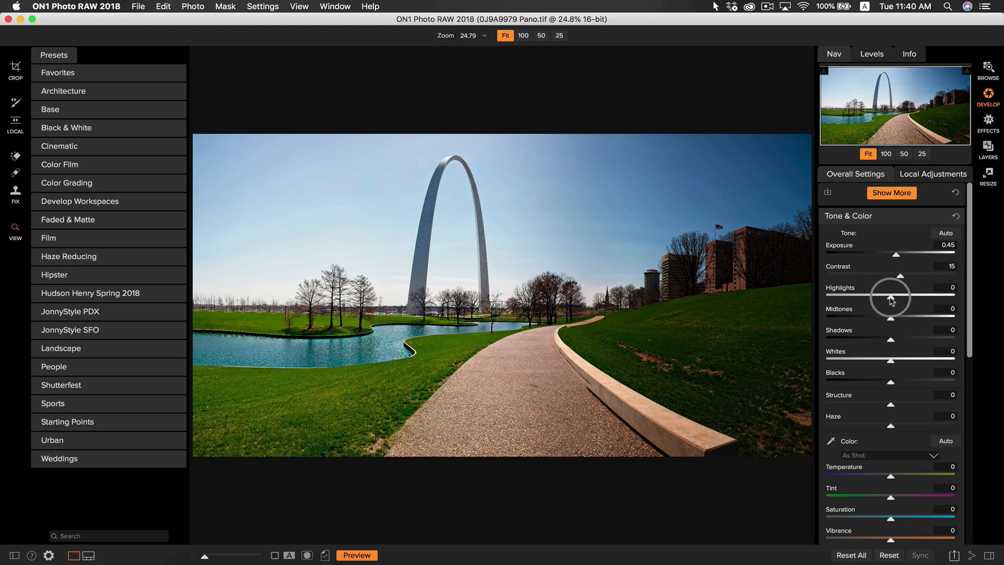
pyautogui.moveTo(900, 296); pyautogui.dragTo(878, 296)
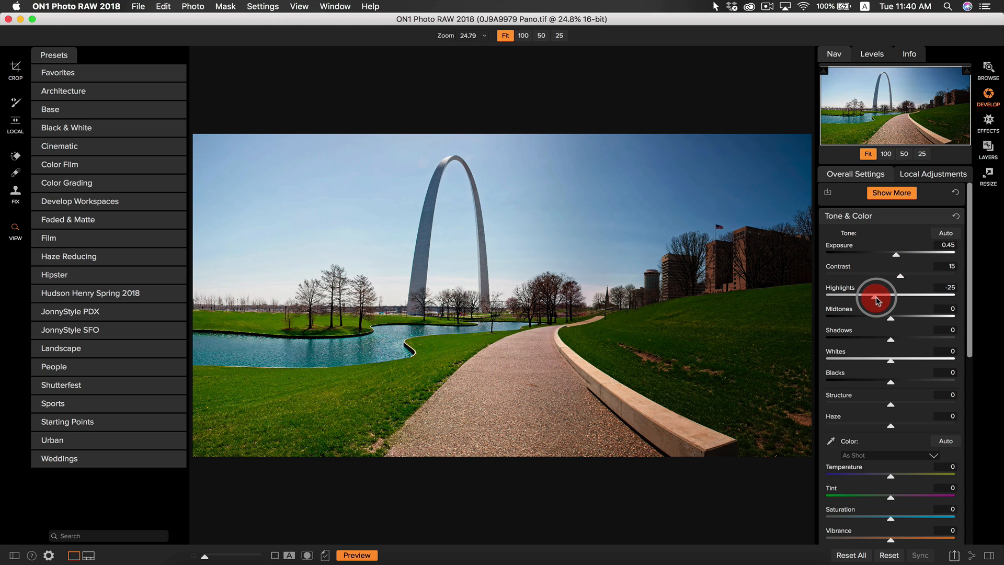
pyautogui.moveTo(879, 297); pyautogui.dragTo(900, 310)
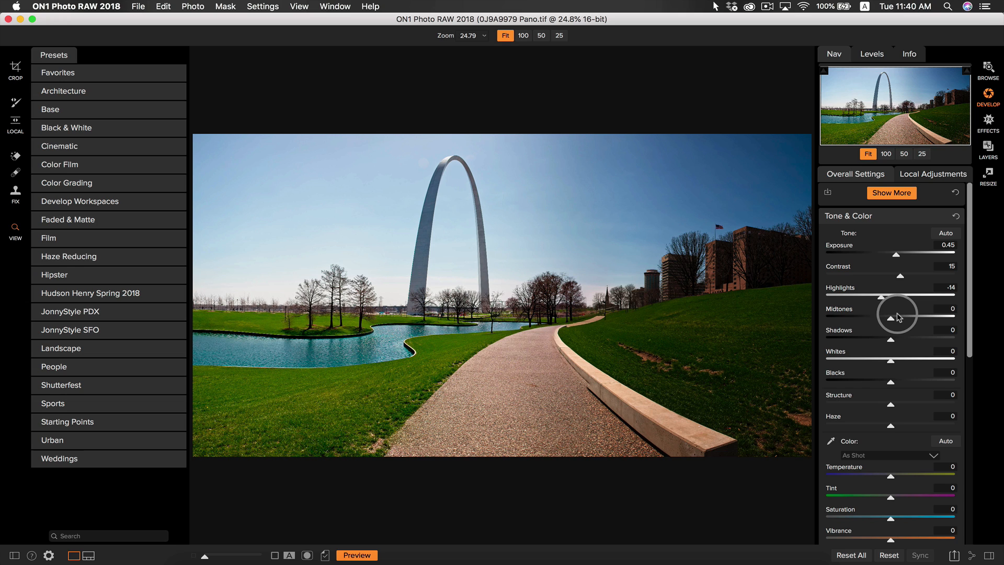
pyautogui.moveTo(896, 314)
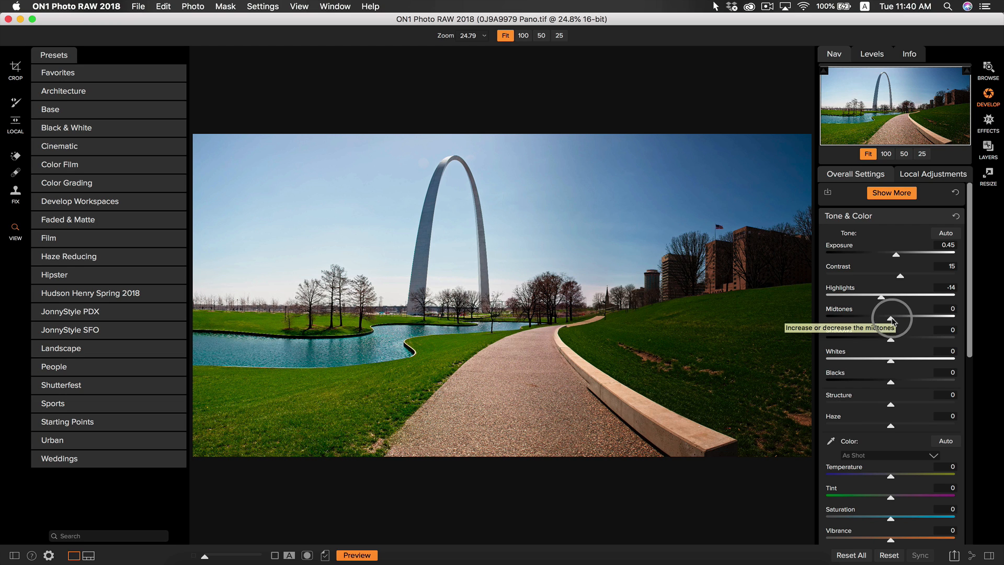
pyautogui.moveTo(892, 318); pyautogui.dragTo(900, 323)
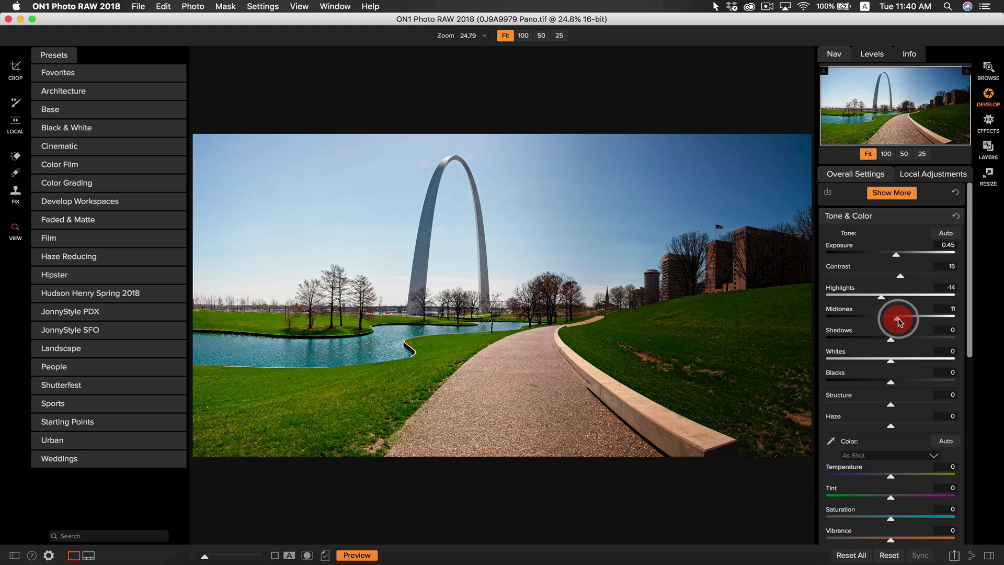
pyautogui.moveTo(899, 319); pyautogui.dragTo(899, 338)
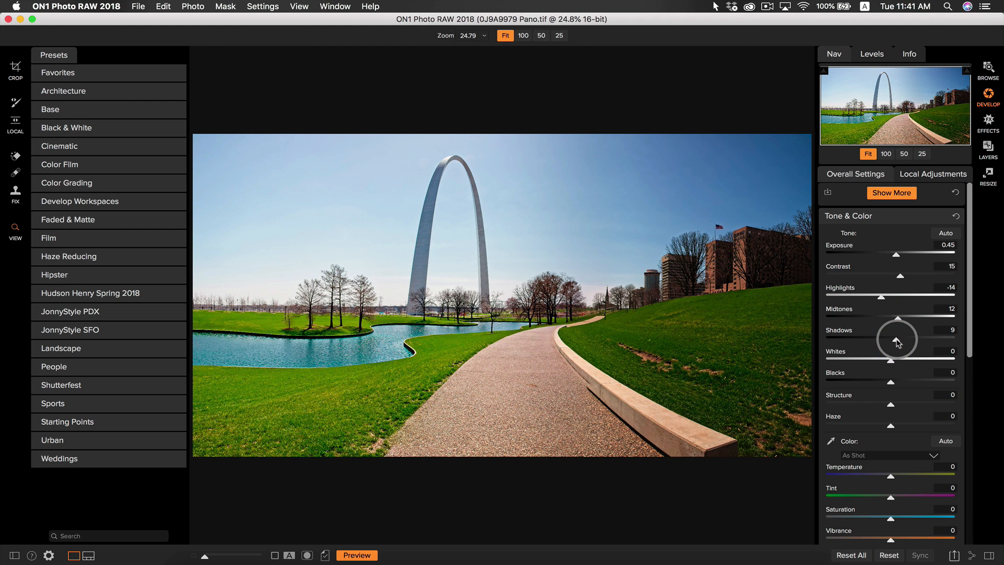
pyautogui.moveTo(897, 338)
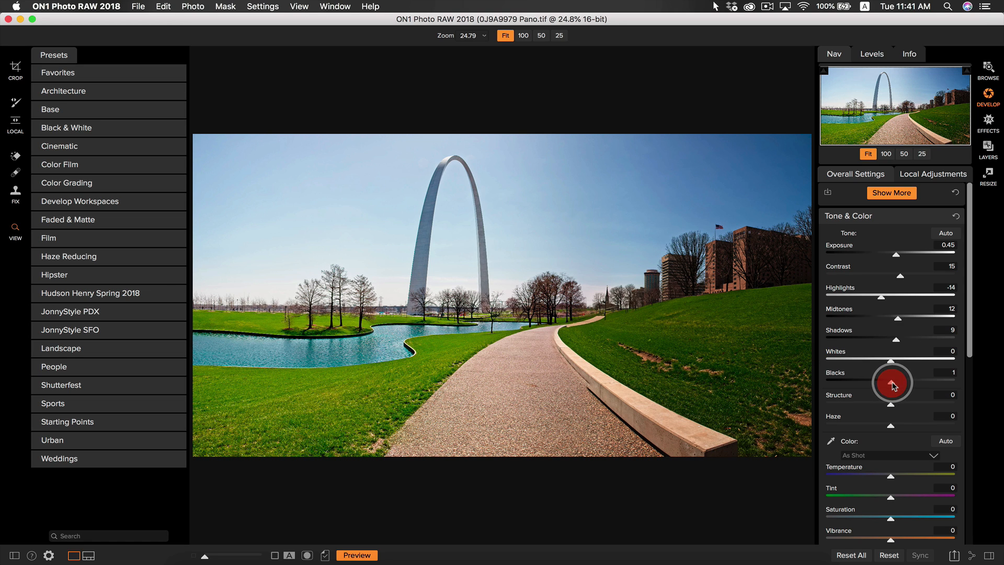
pyautogui.moveTo(893, 383); pyautogui.dragTo(878, 382)
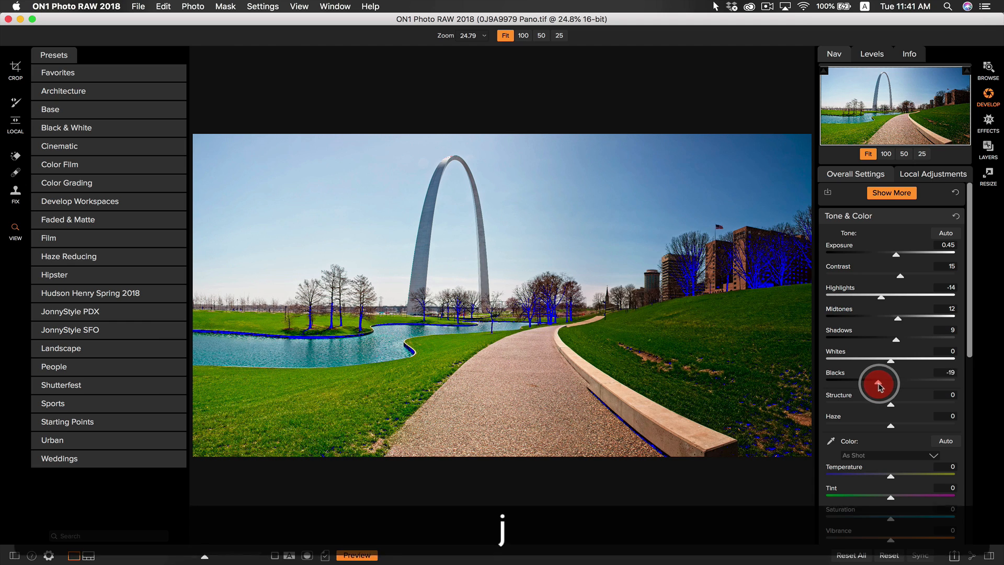
pyautogui.moveTo(880, 384); pyautogui.dragTo(883, 384)
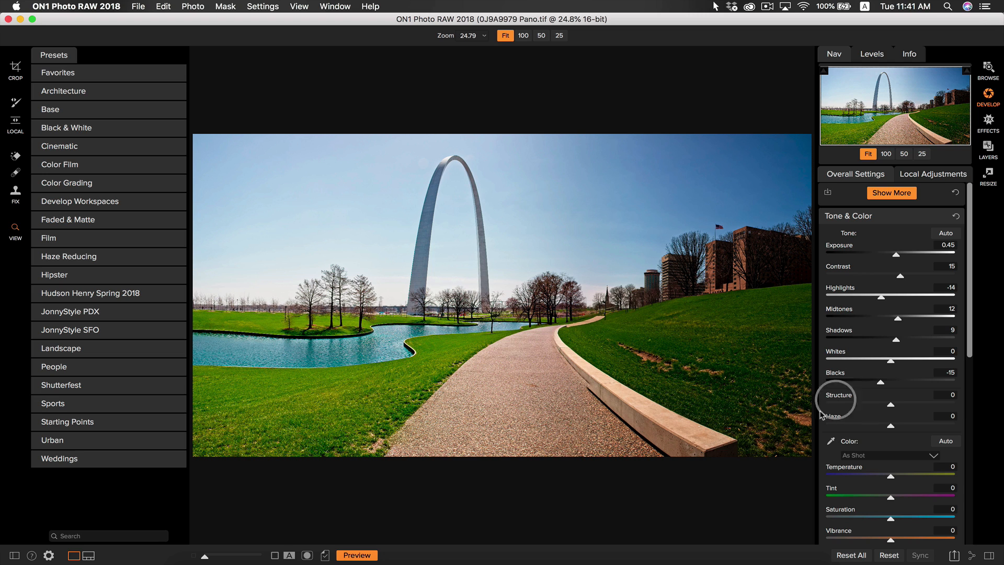
pyautogui.click(356, 556)
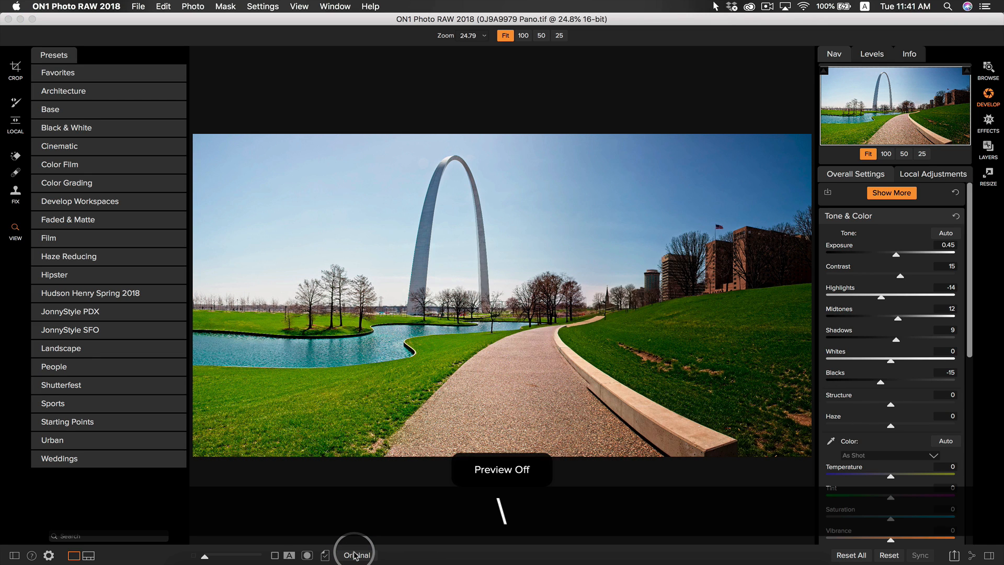
pyautogui.click(356, 554)
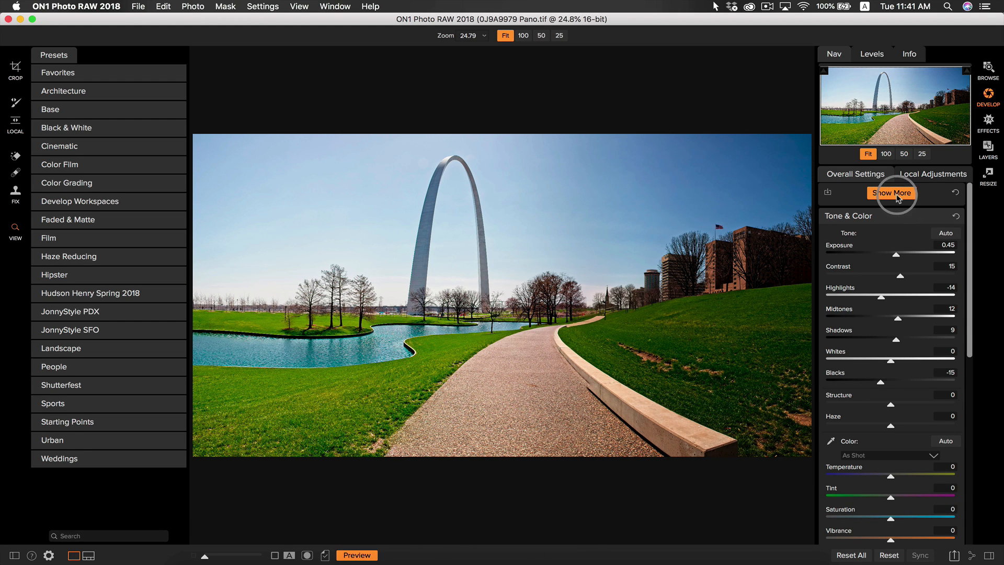
# Step: Apply the Big Softy vignette preset and reduce its size to 11
pyautogui.click(891, 192)
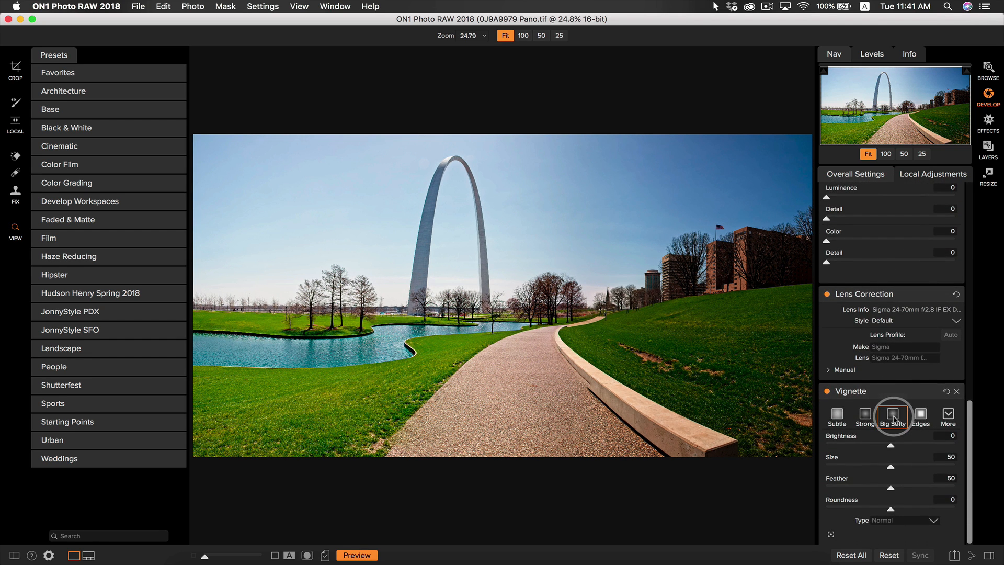
pyautogui.click(892, 414)
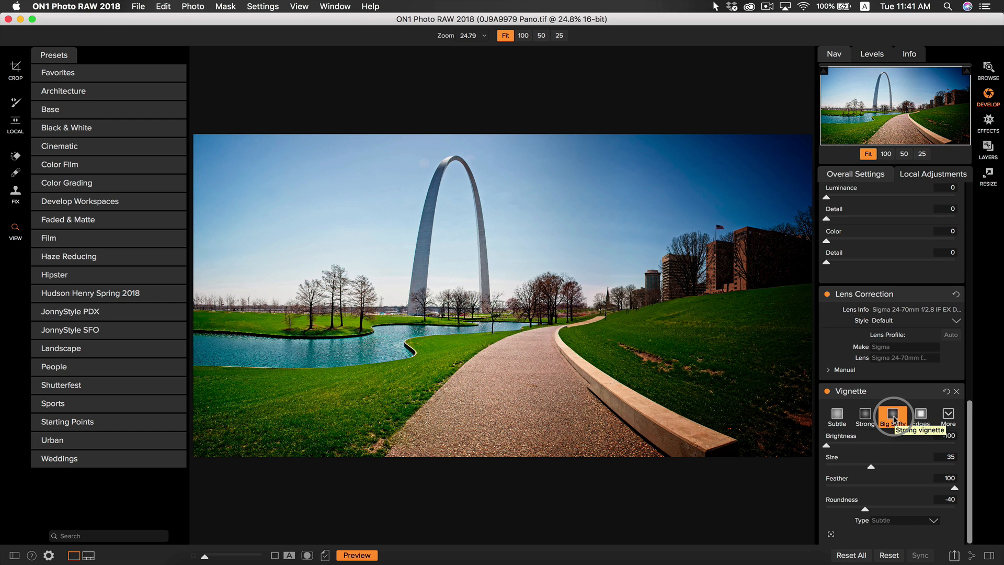
pyautogui.click(892, 415)
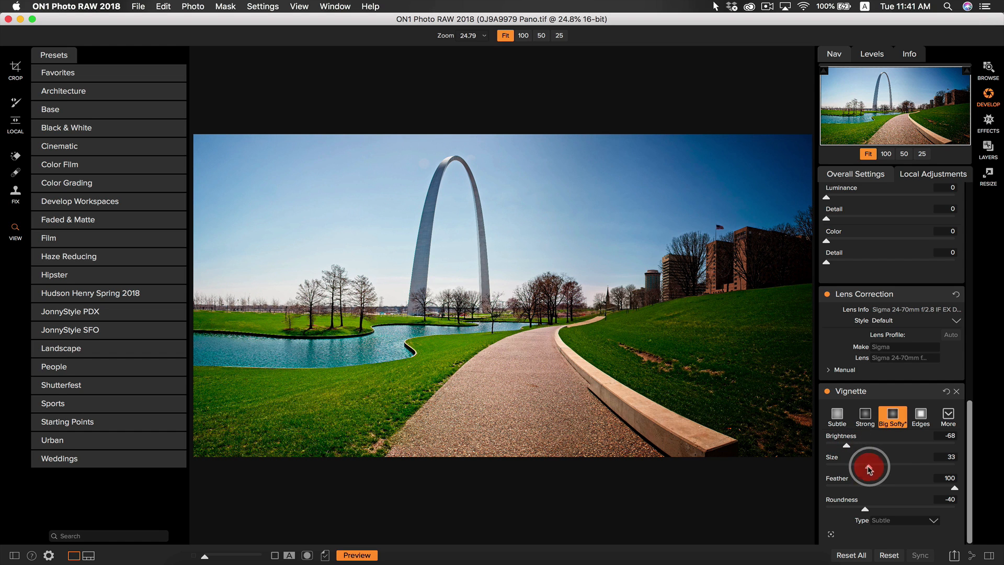
pyautogui.moveTo(868, 466); pyautogui.dragTo(841, 467)
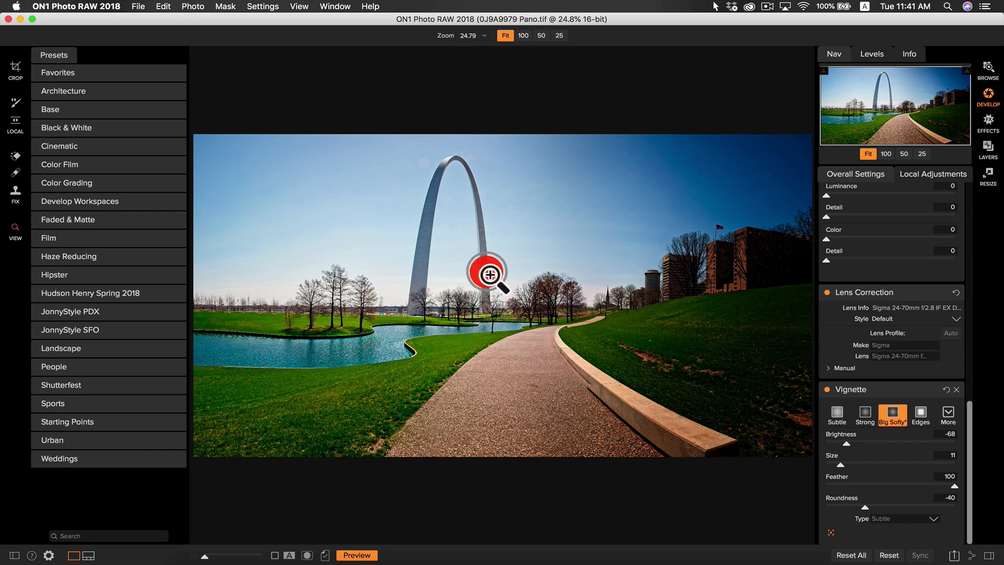
pyautogui.moveTo(775, 516)
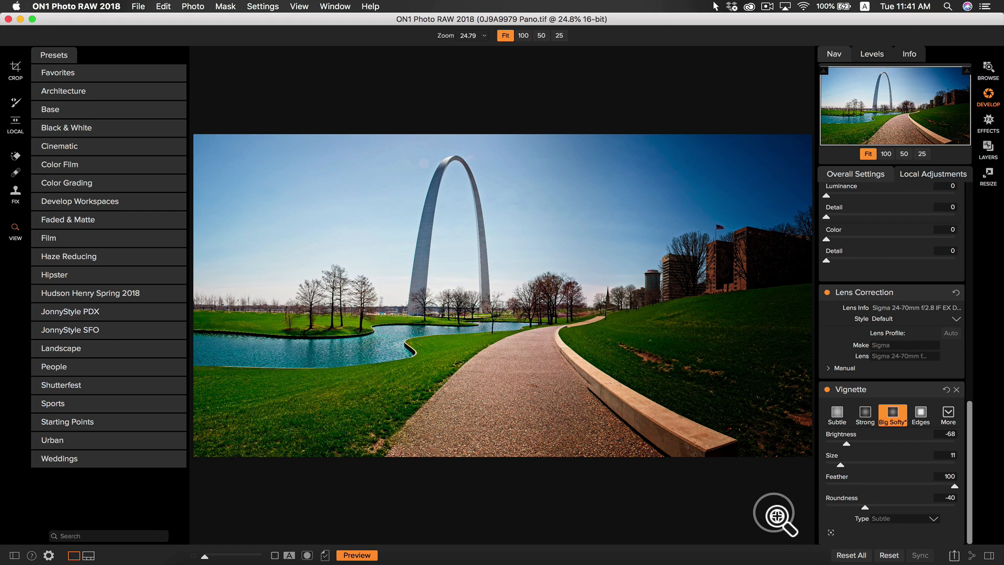